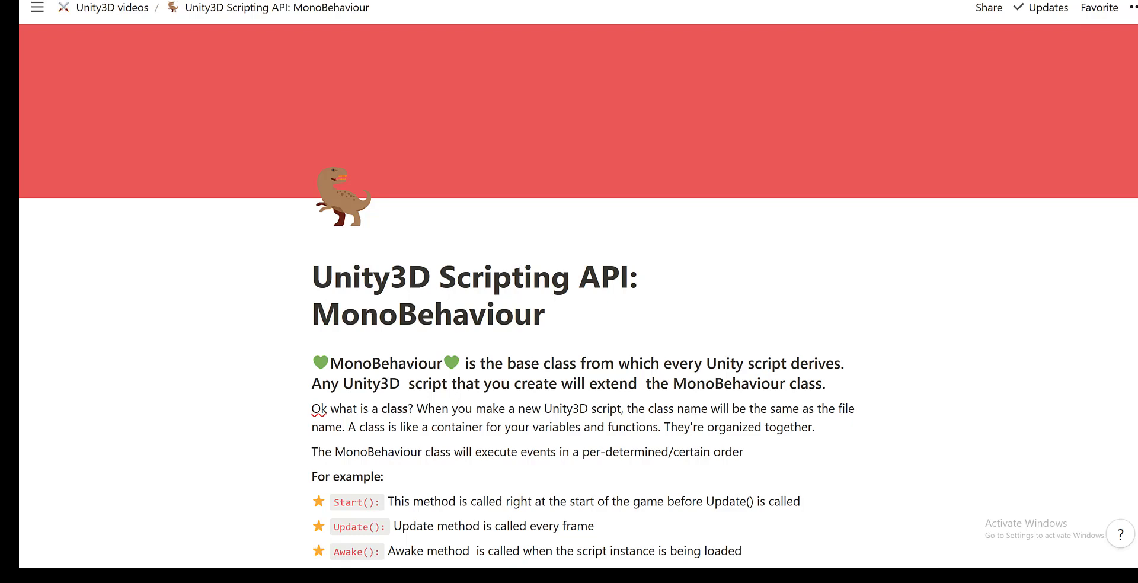
Step: Scroll further down the Notion MonoBehaviour notes page
scroll(down, 3)
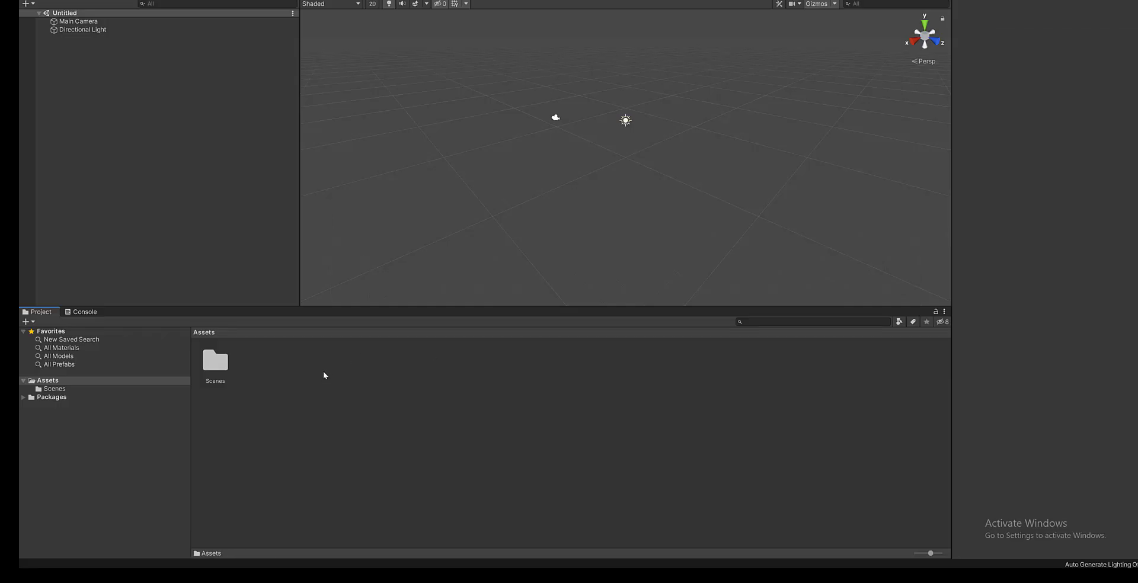
Step: Create a C# script named CubeController in Assets and open it in Visual Studio
right_click(324, 374)
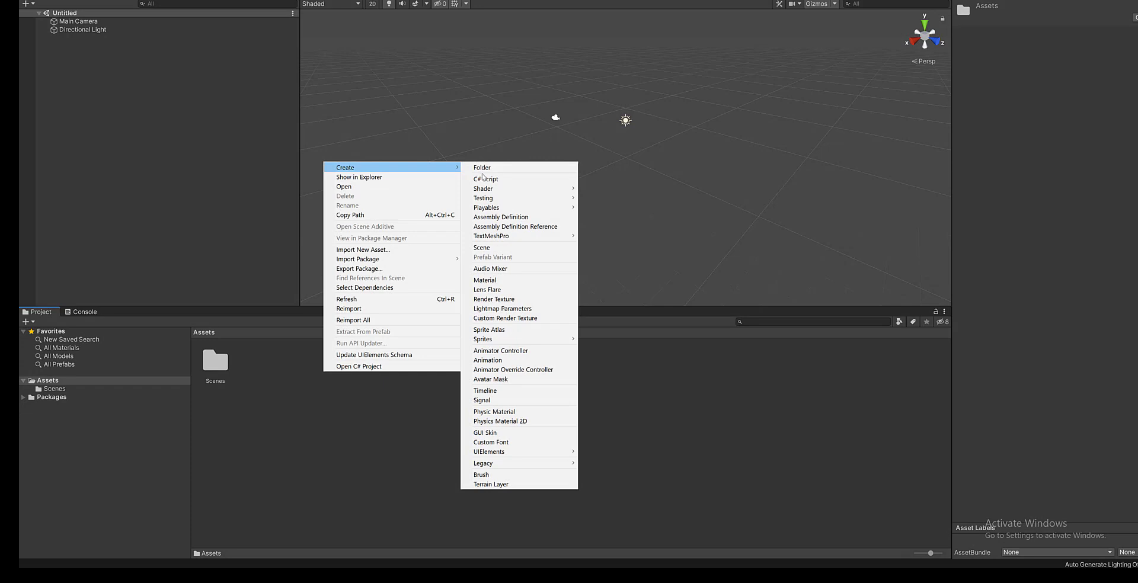
click(486, 179)
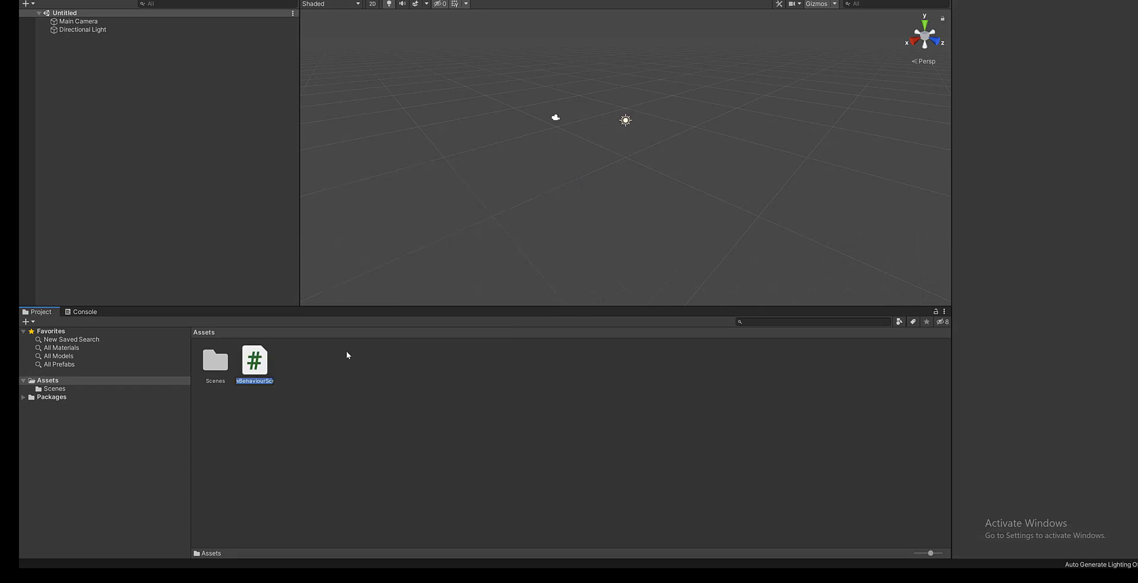
text(CubeCol)
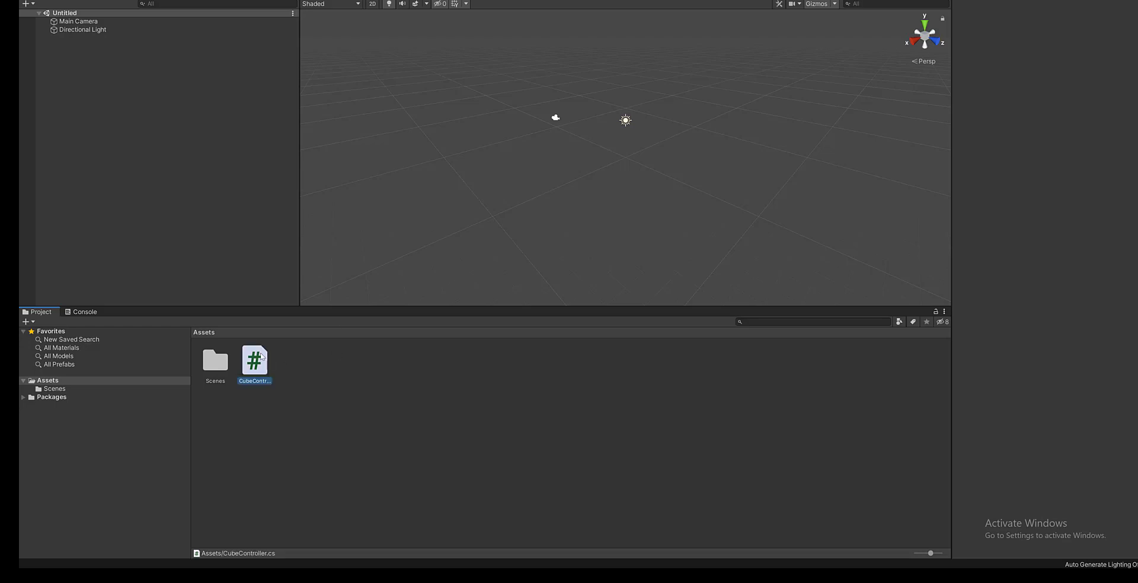
double_click(254, 363)
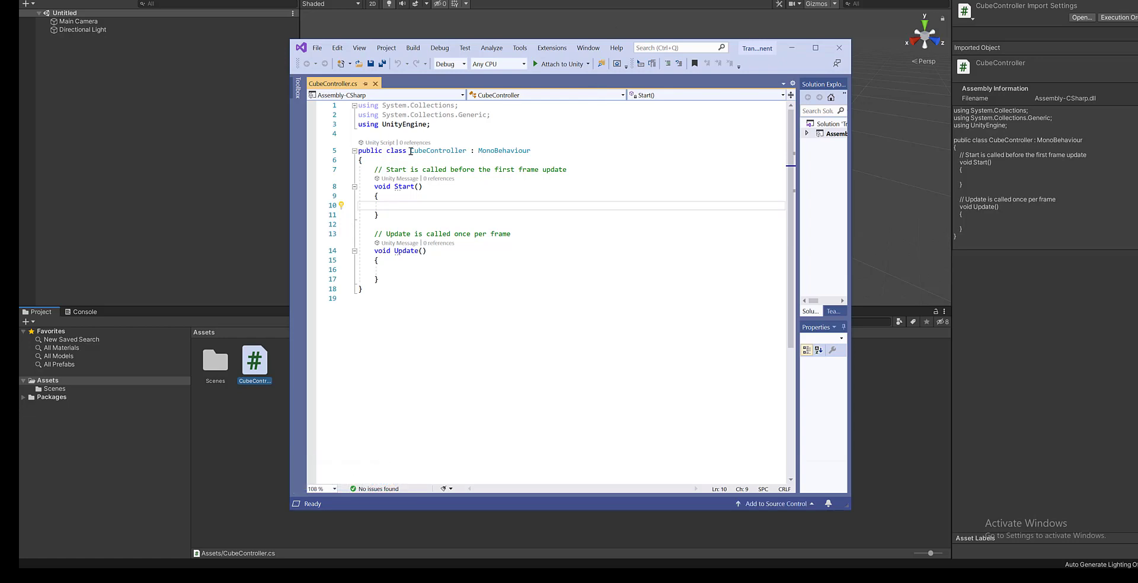
Step: Highlight the CubeController class name and its MonoBehaviour base in the declaration
double_click(438, 150)
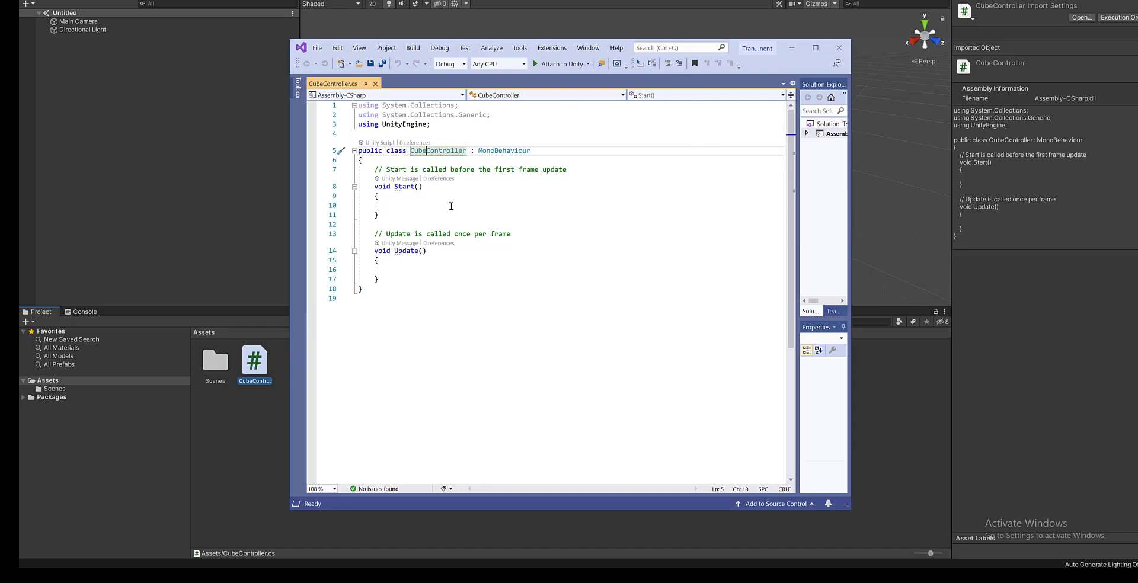
click(452, 206)
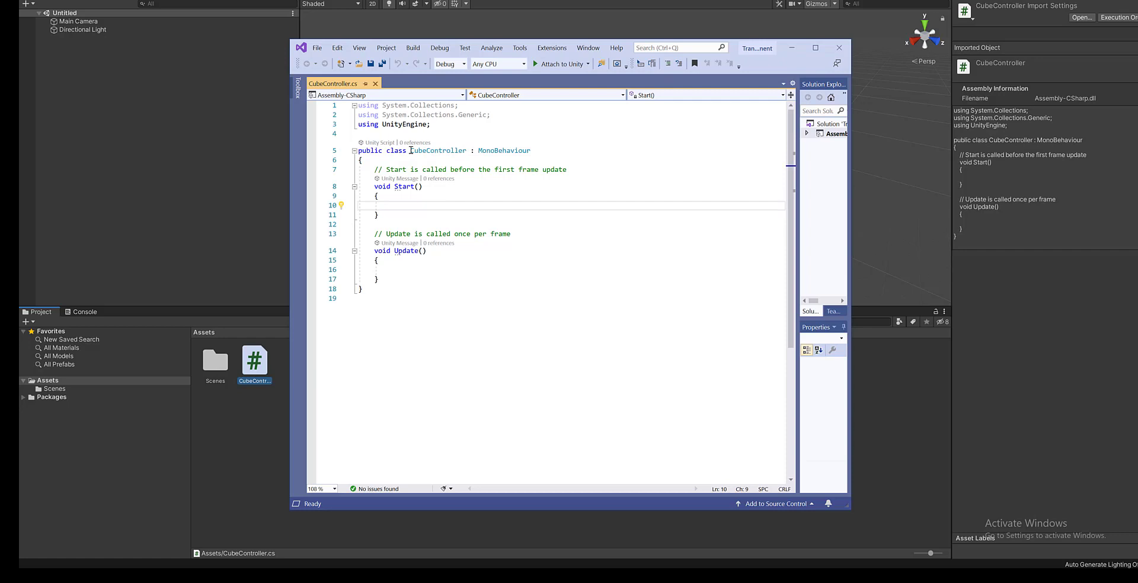
double_click(437, 151)
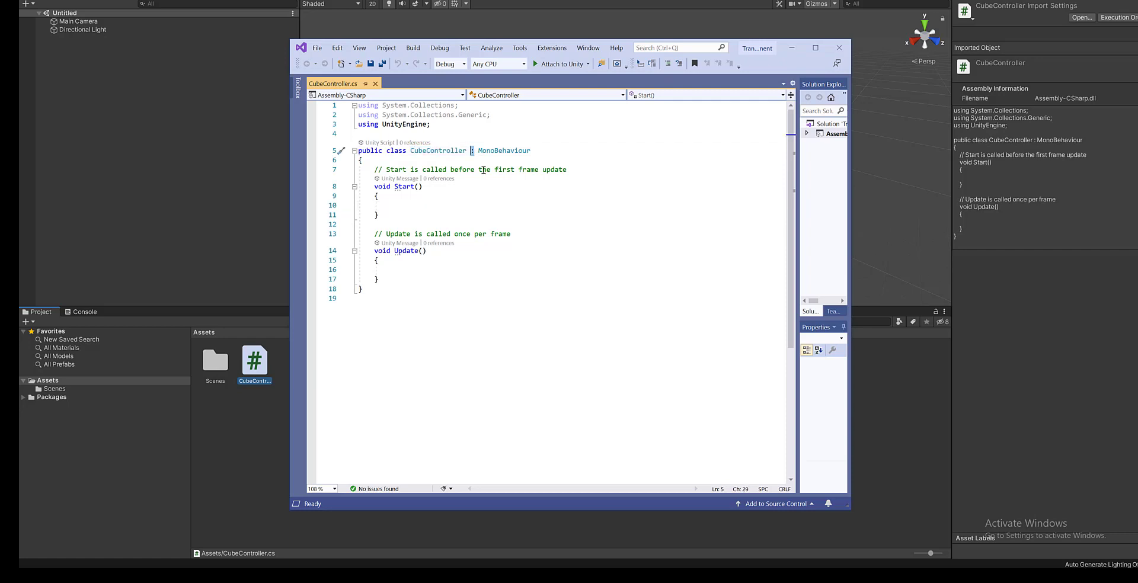
mouse_move(504, 151)
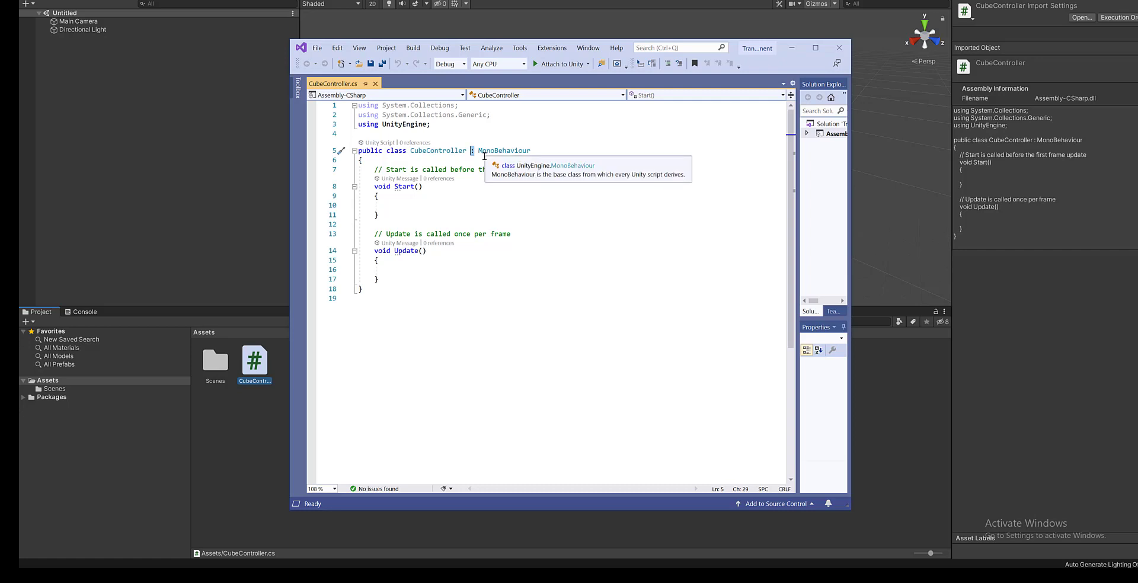
mouse_move(521, 157)
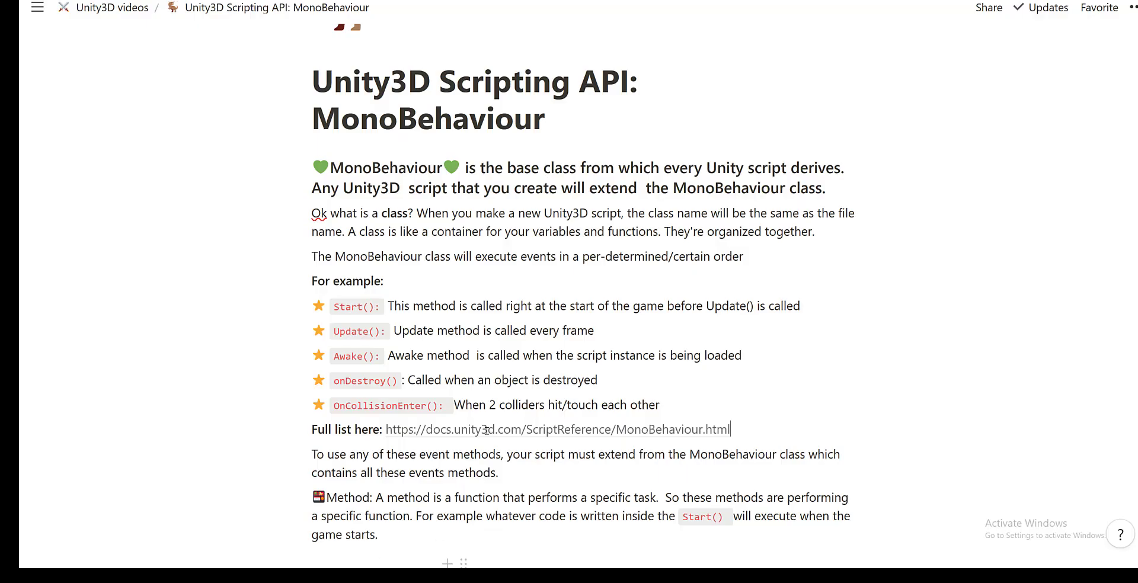
mouse_move(663, 244)
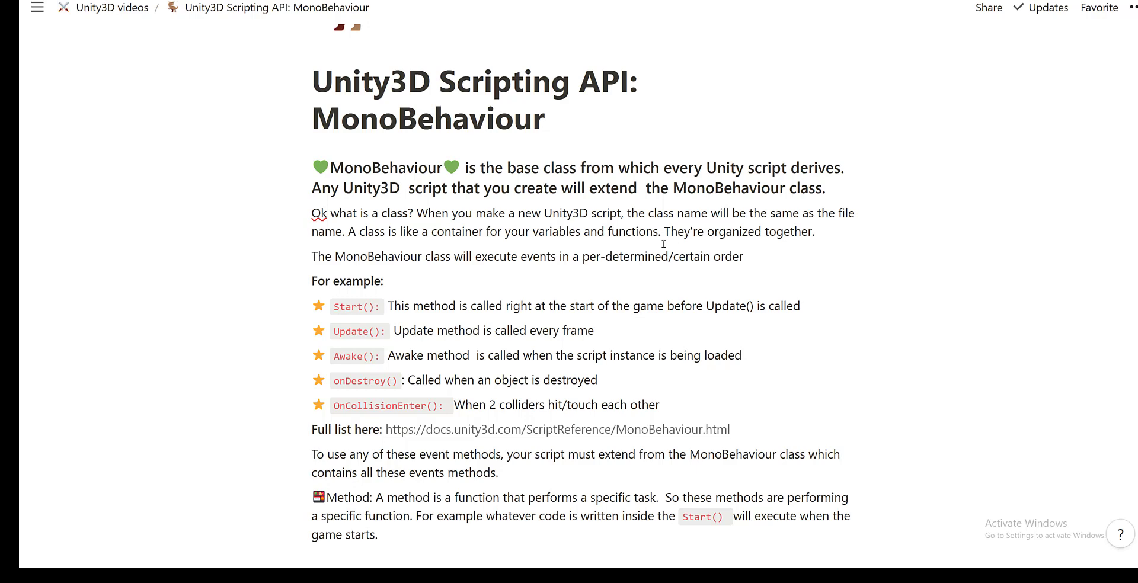
Step: Scroll through the Notion notes on MonoBehaviour event methods and the Method explanation
click(730, 429)
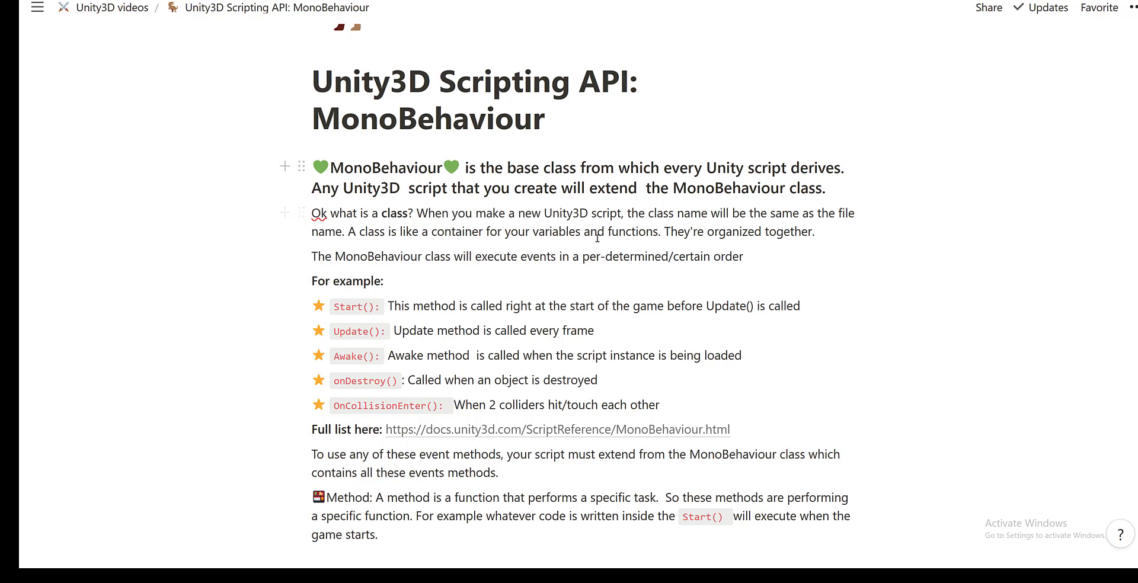
scroll(down, 3)
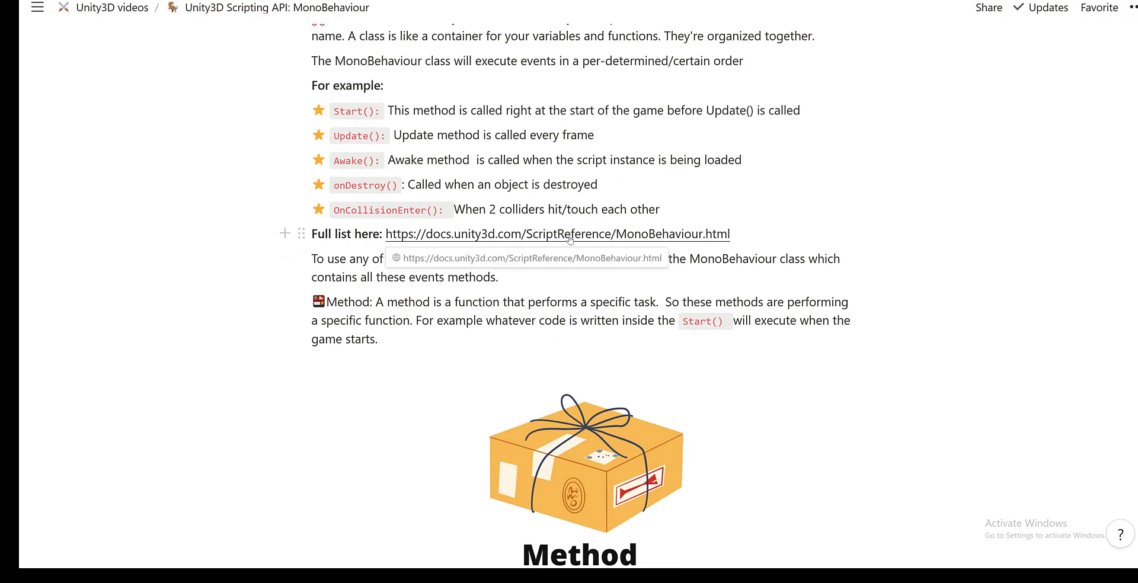
click(557, 234)
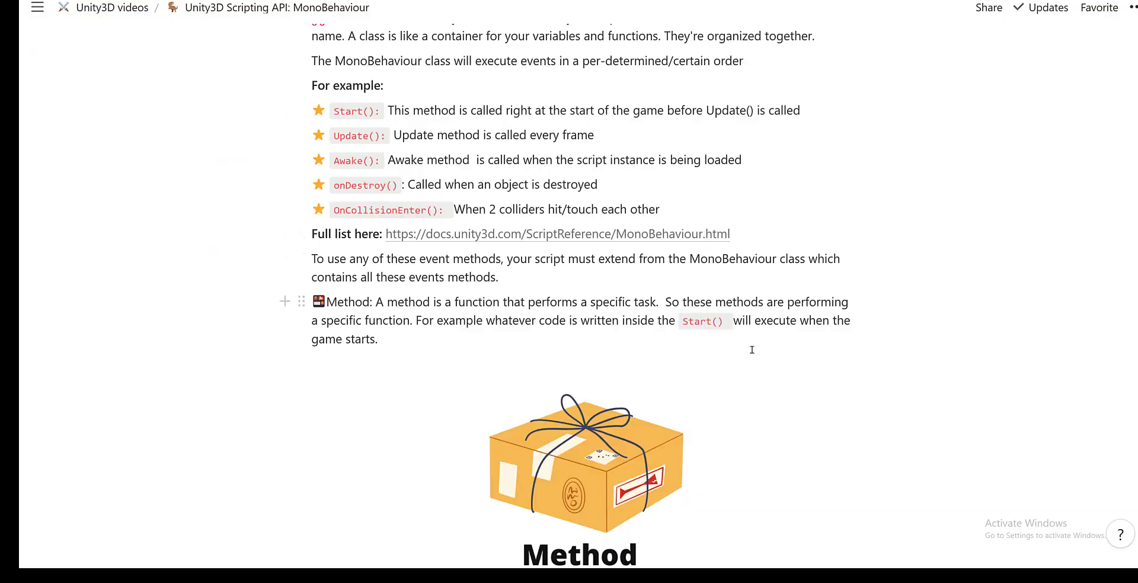
scroll(down, 3)
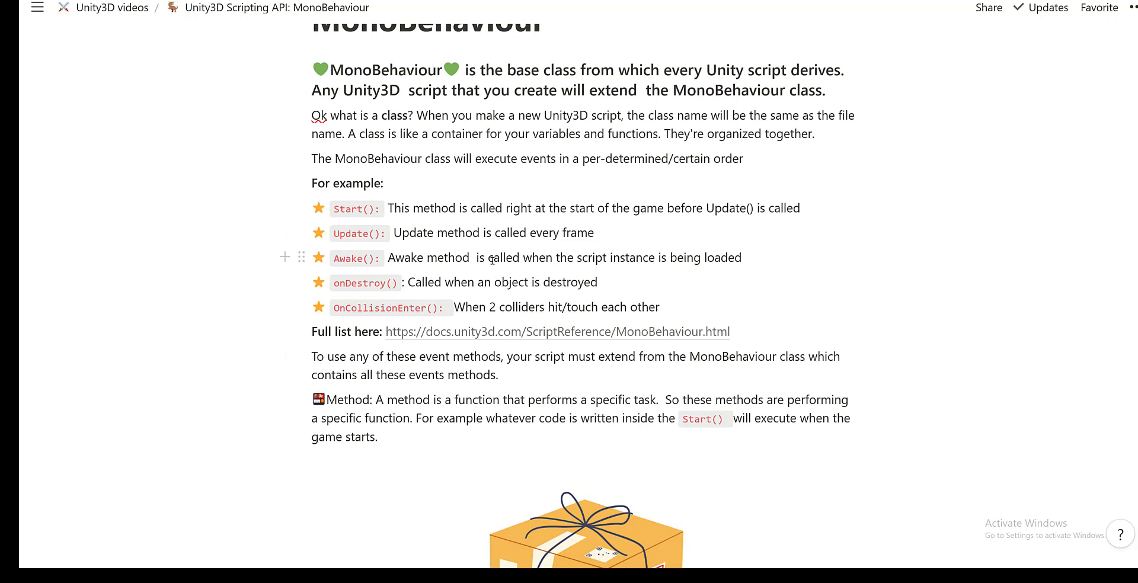
scroll(down, 3)
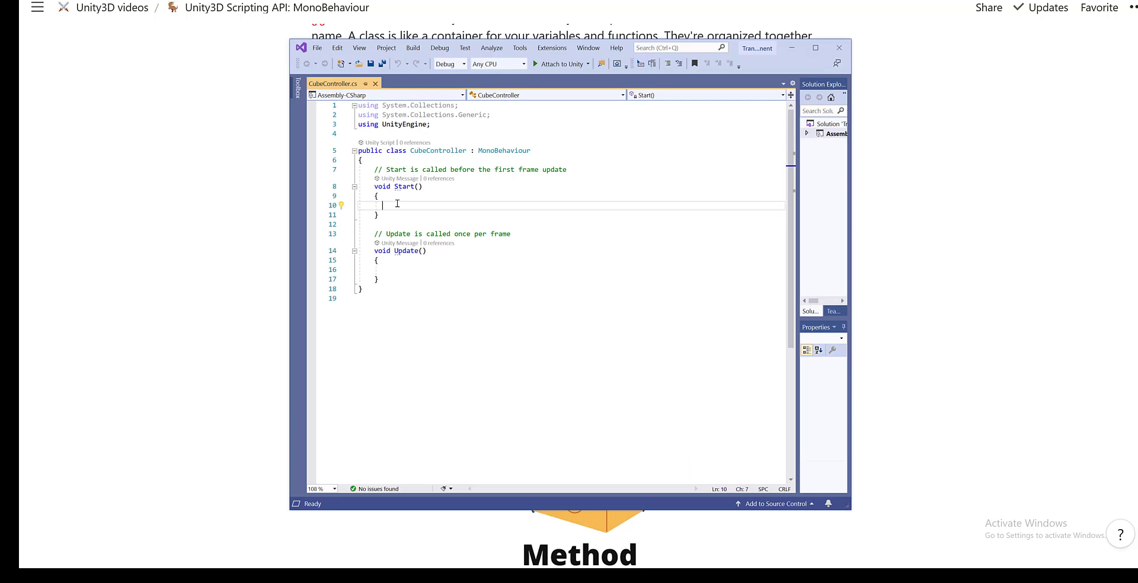
Step: Write the comment //code inside the Start() method of CubeController
text(//)
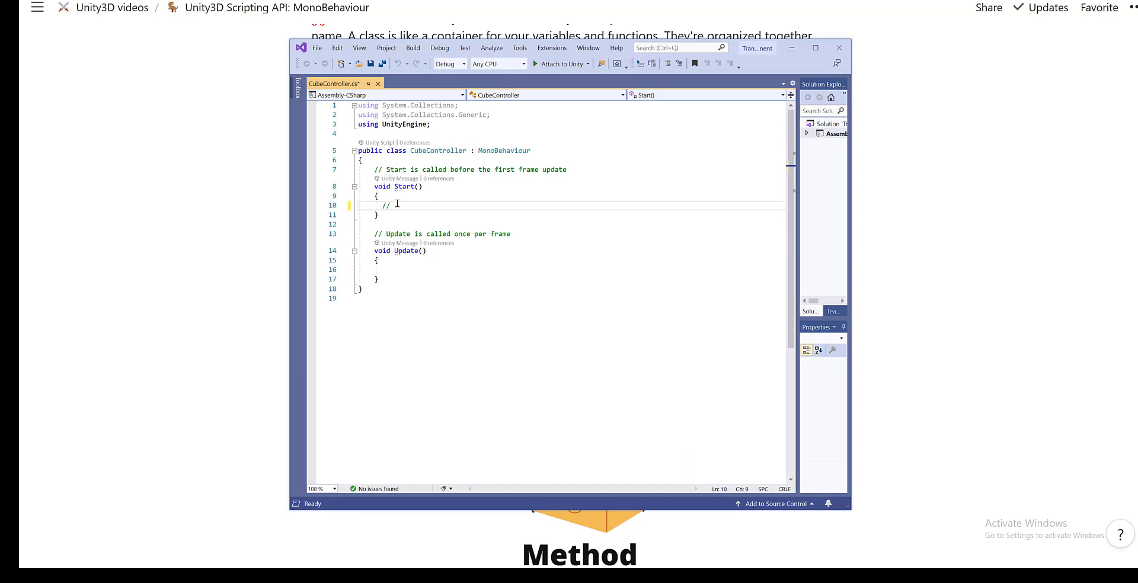
text(code)
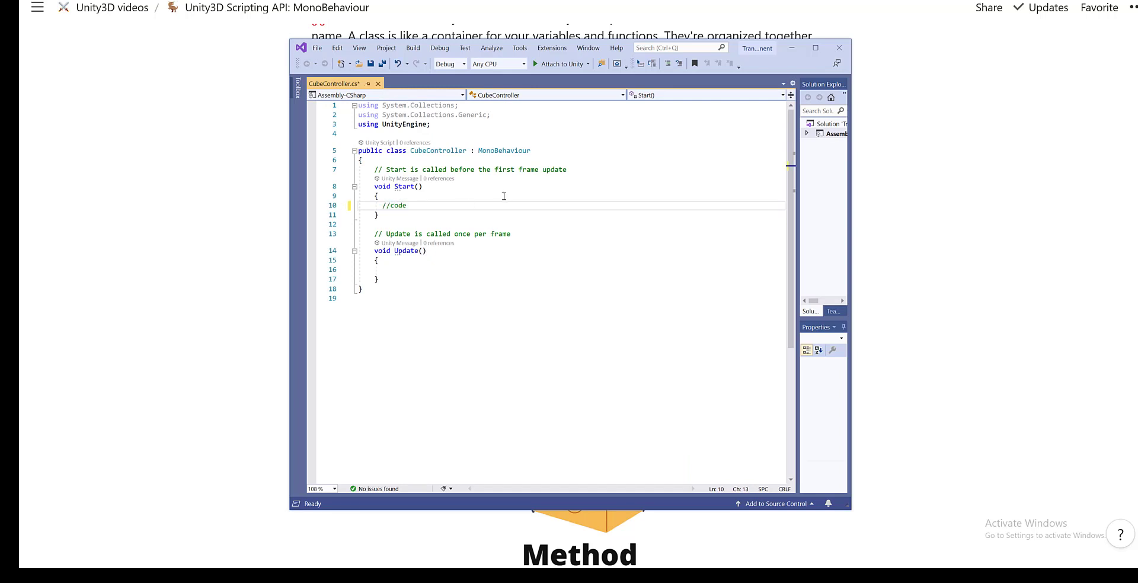